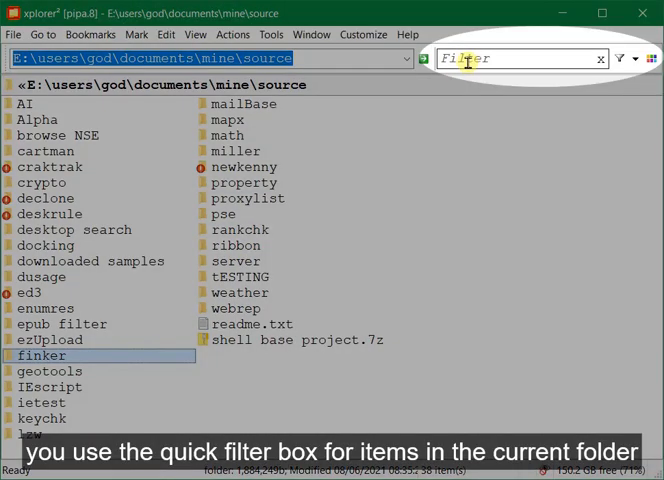
- Filter the source folder listing by 'ken' so only newkenny remains
type("k")
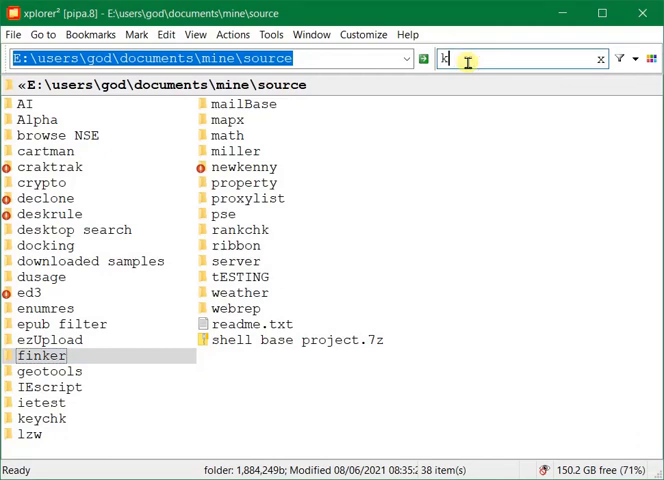
type("ken")
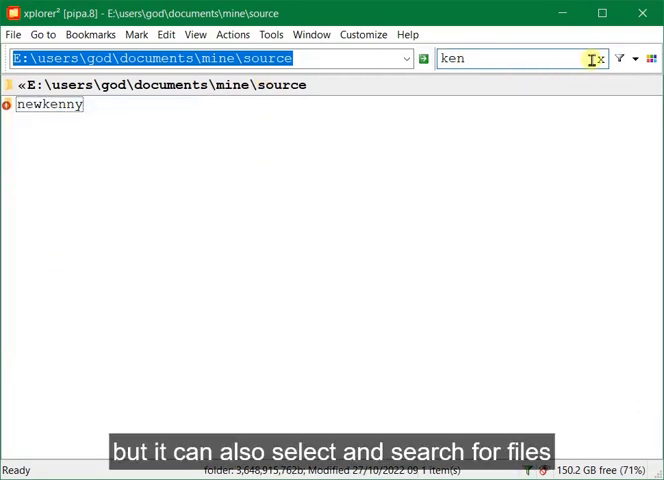
- Clear the 'ken' filter and switch the quick box to Search mode for subfolders
left_click(638, 60)
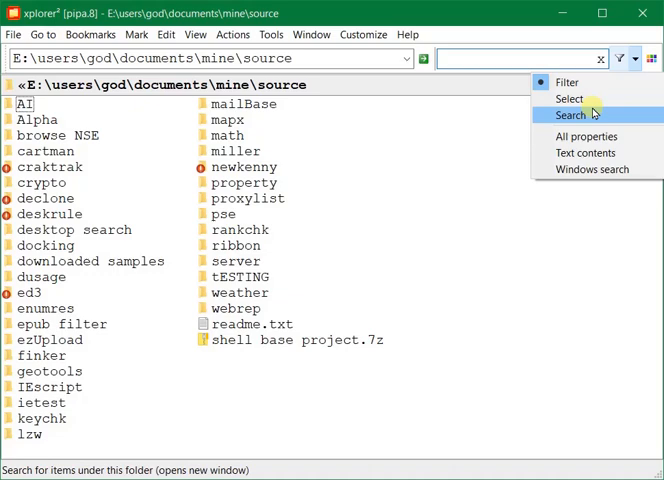
left_click(568, 120)
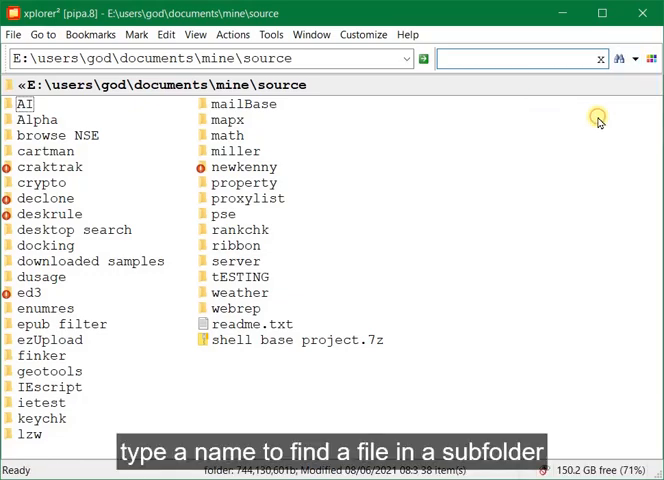
left_click(520, 56)
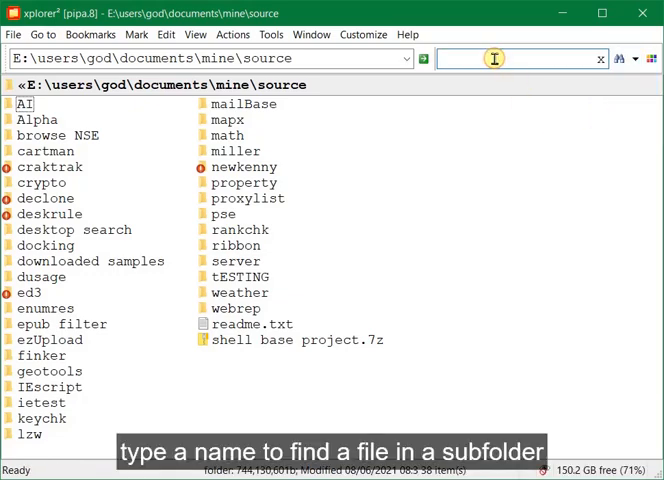
- Search subfolders for 'activa' and pick a matching file such as activate.png
type("activ")
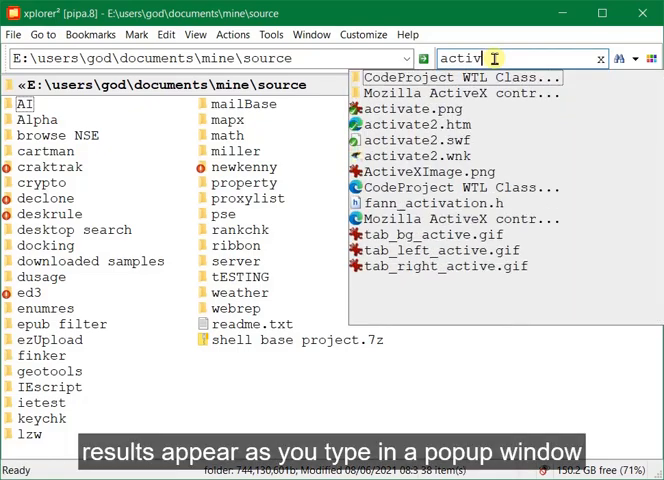
type("a")
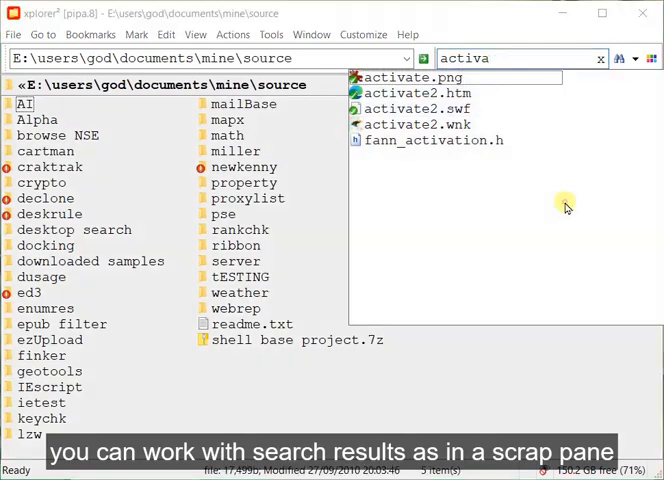
left_click(410, 76)
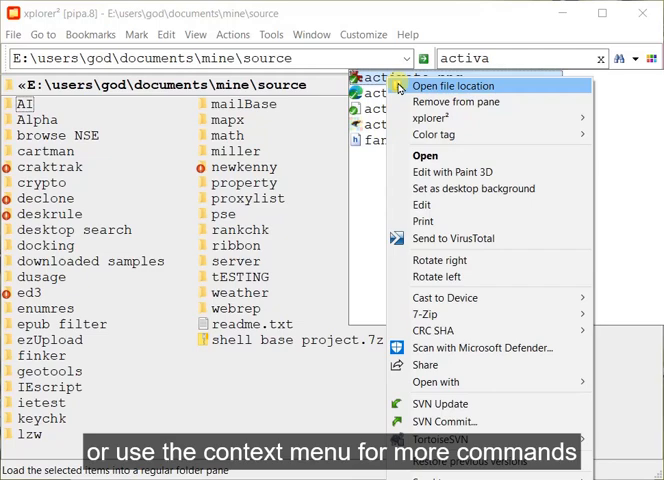
mouse_move(458, 84)
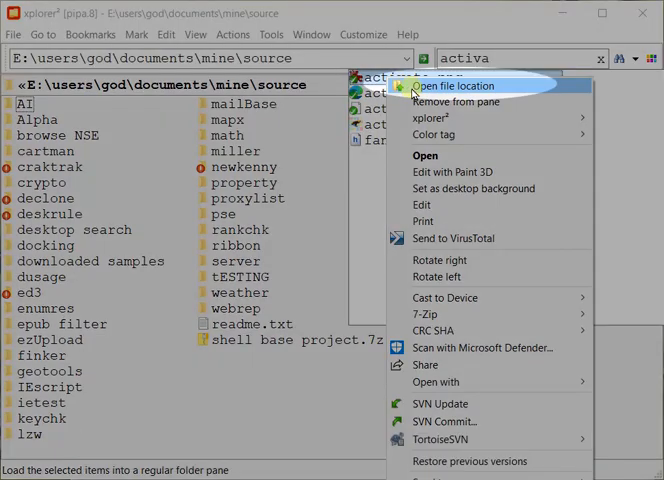
- Dismiss the 'activa' results popup, returning to the plain source folder listing
left_click(448, 84)
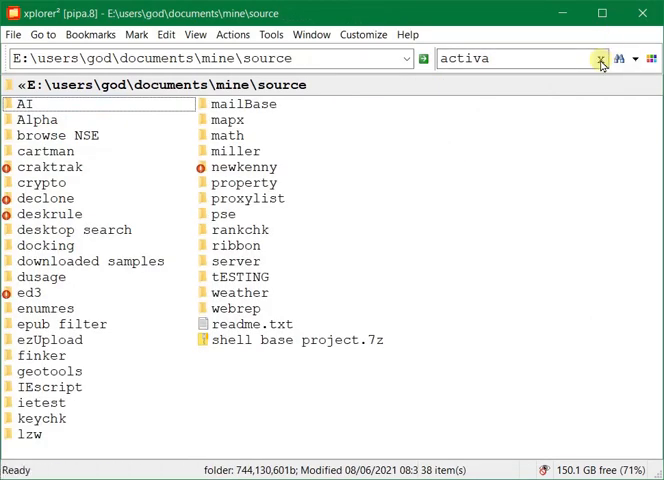
- Search subfolders for 'instal' and show all matches in a full search results window
left_click(600, 58)
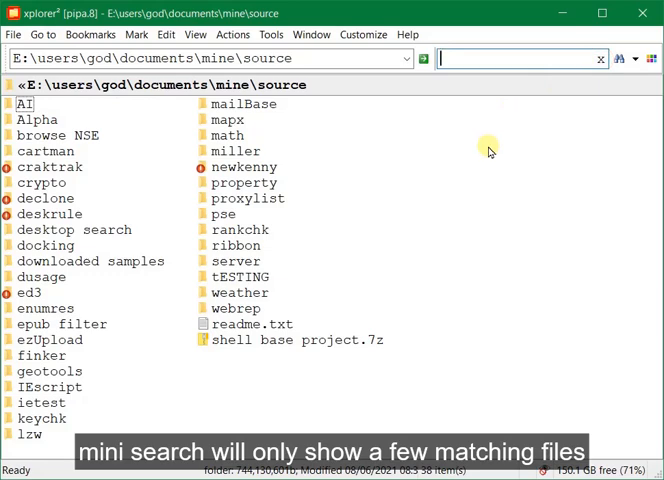
type("instal")
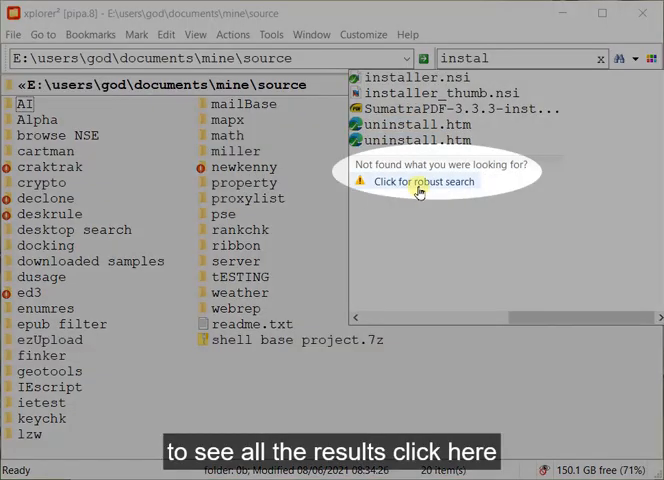
left_click(424, 180)
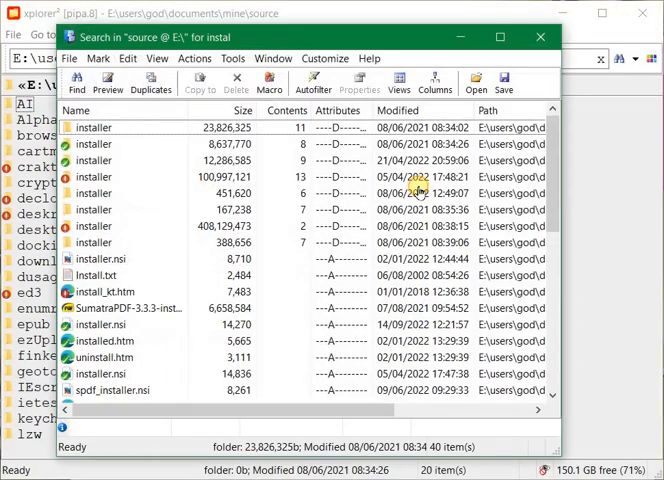